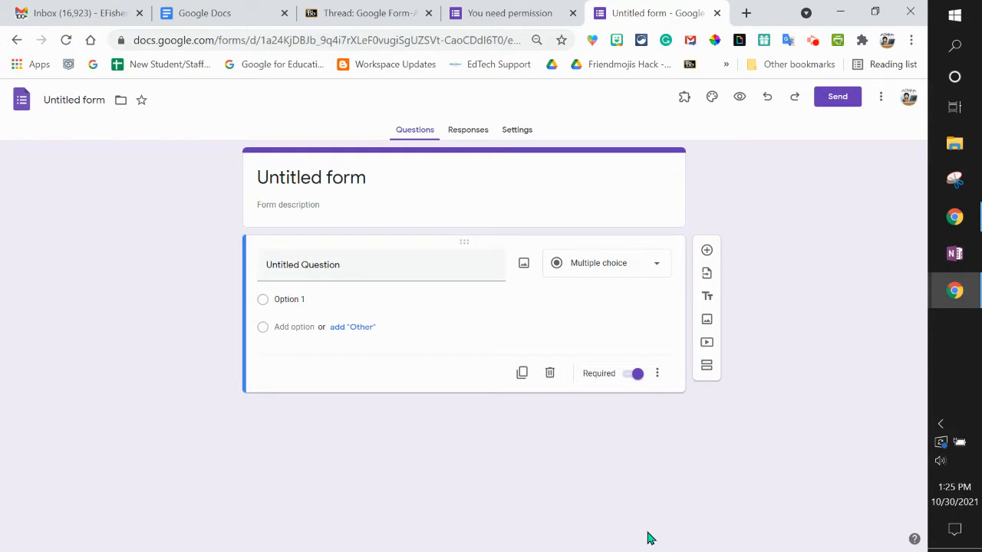
pyautogui.moveTo(527, 155)
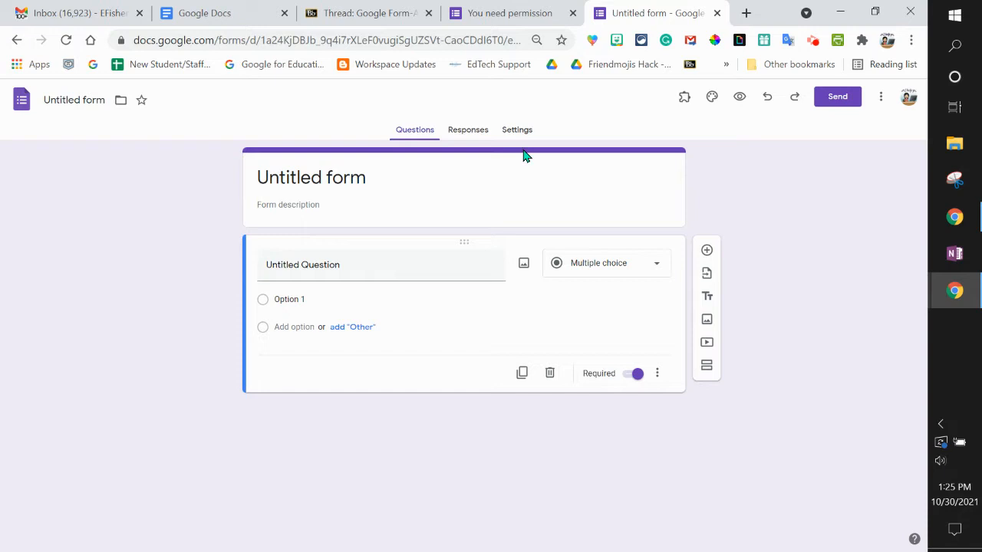
pyautogui.moveTo(516, 130)
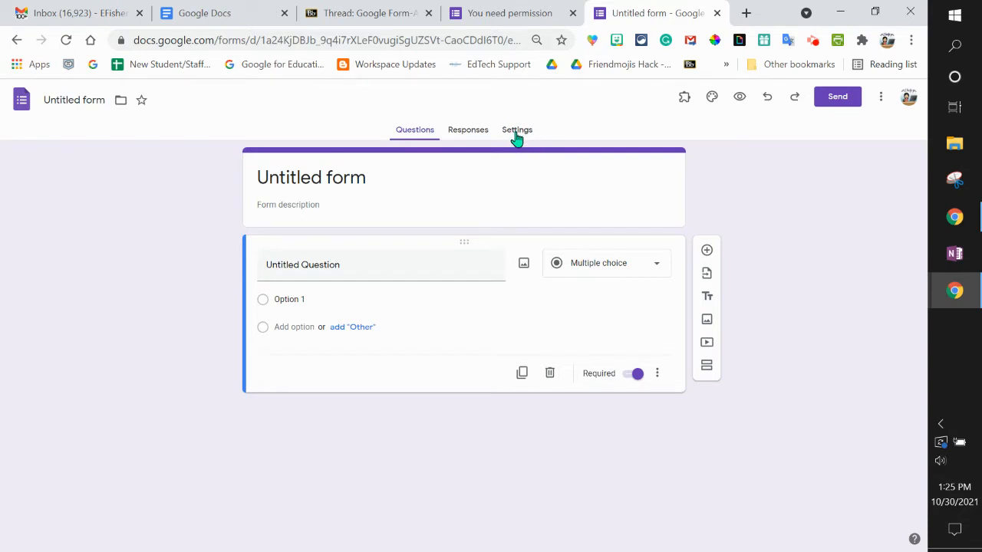
pyautogui.moveTo(518, 141)
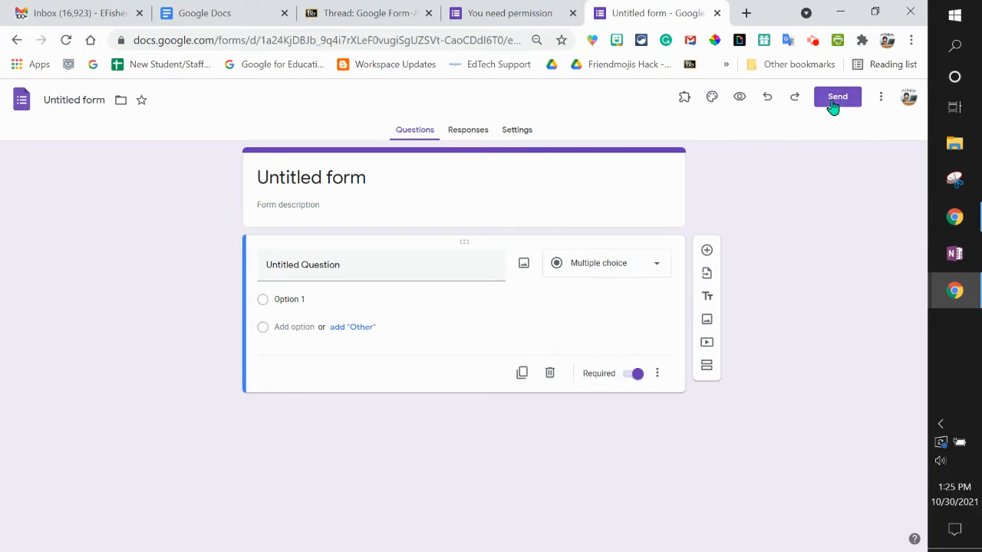
# Step: View the form's share link in the Send dialog, then close it and dismiss extra options
pyautogui.click(836, 95)
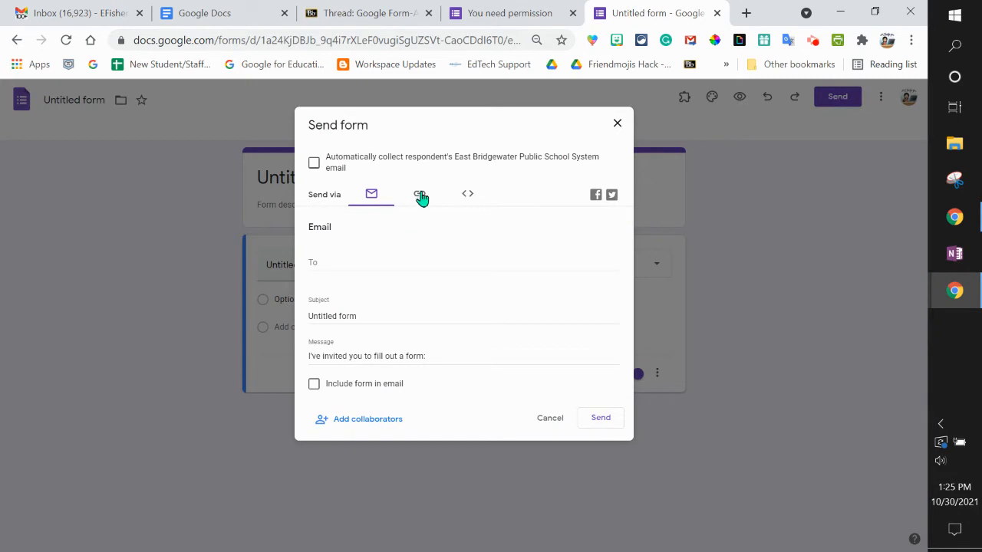
pyautogui.click(419, 193)
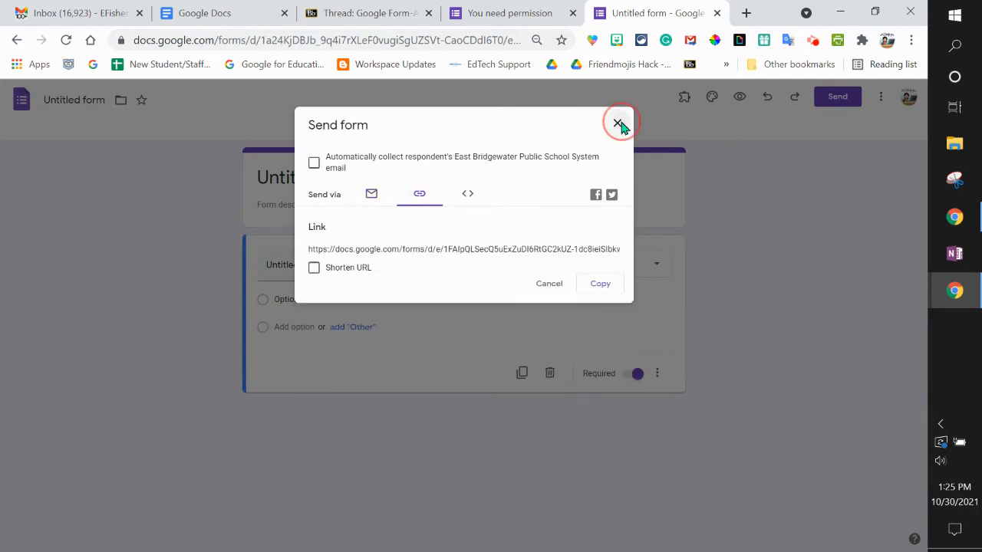
pyautogui.click(618, 124)
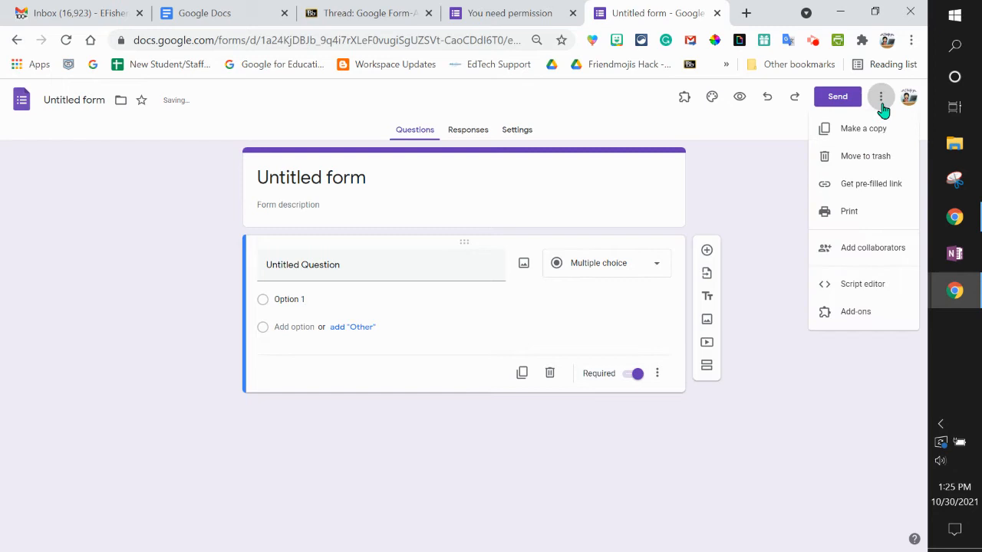
pyautogui.click(796, 430)
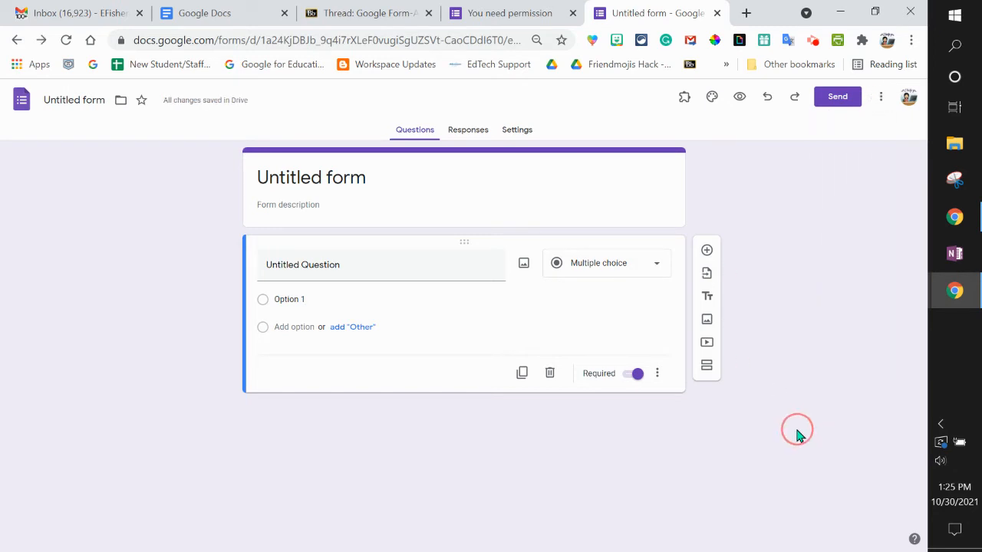
pyautogui.moveTo(516, 129)
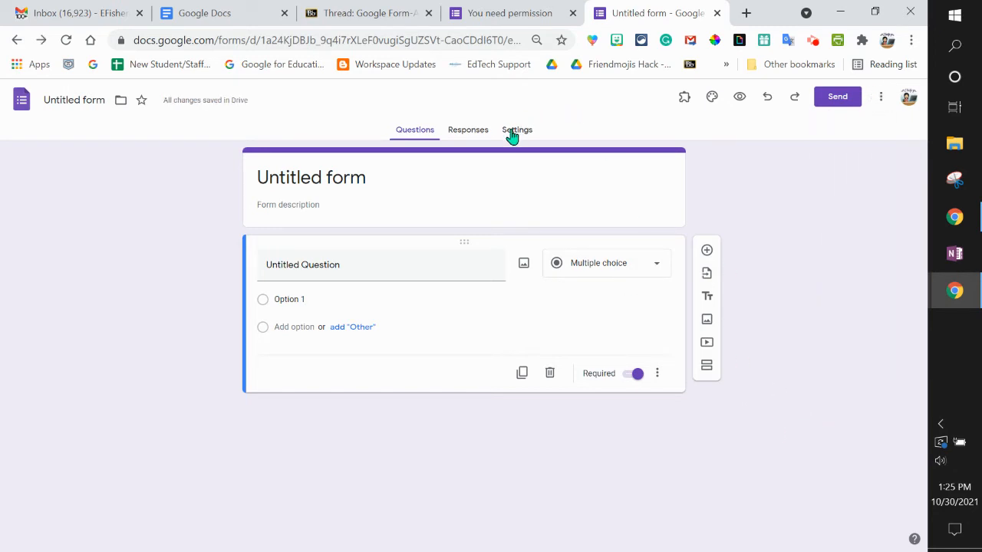
# Step: In Settings, expand Responses and turn off 'Restrict to users in East Bridgewater Public School System'
pyautogui.click(510, 128)
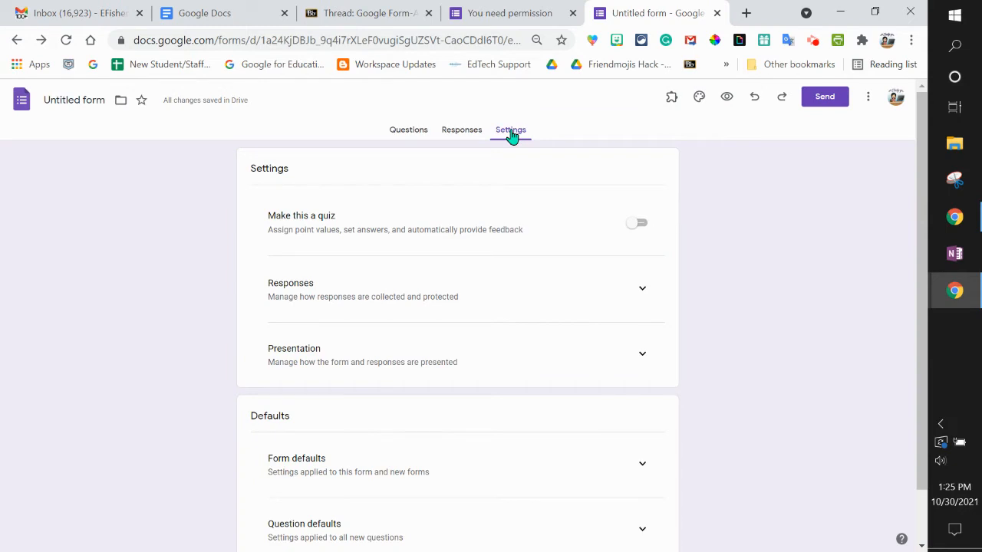
pyautogui.scroll(-3)
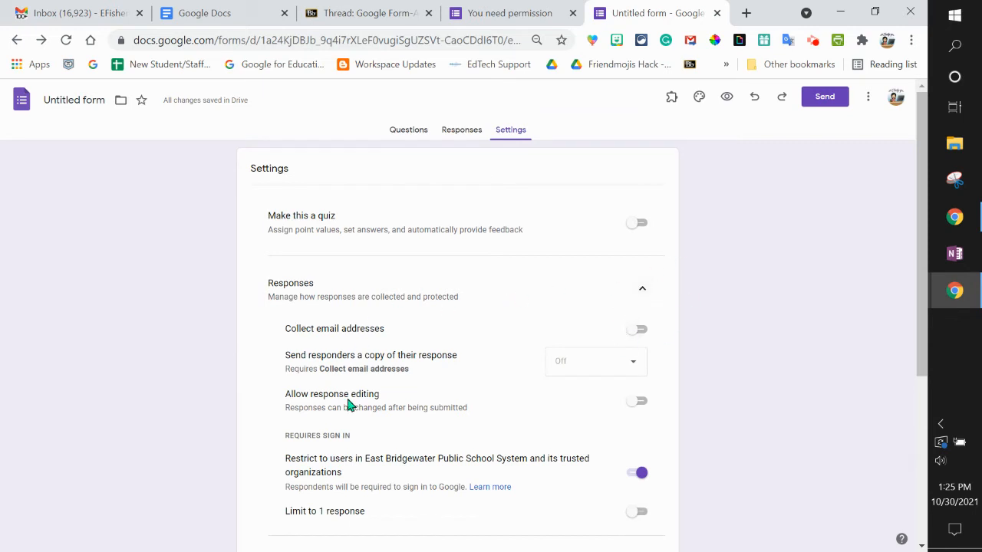
pyautogui.scroll(-3)
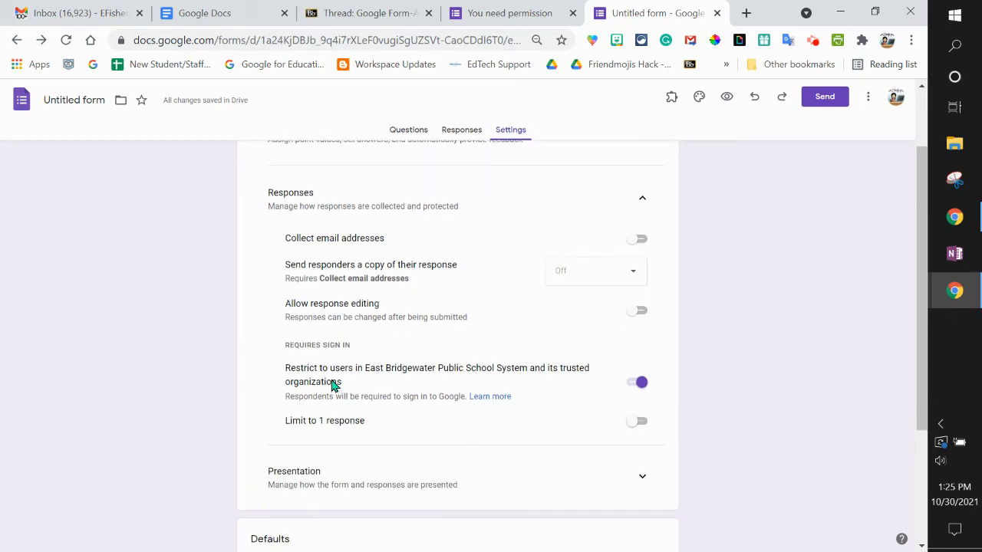
pyautogui.doubleClick(317, 345)
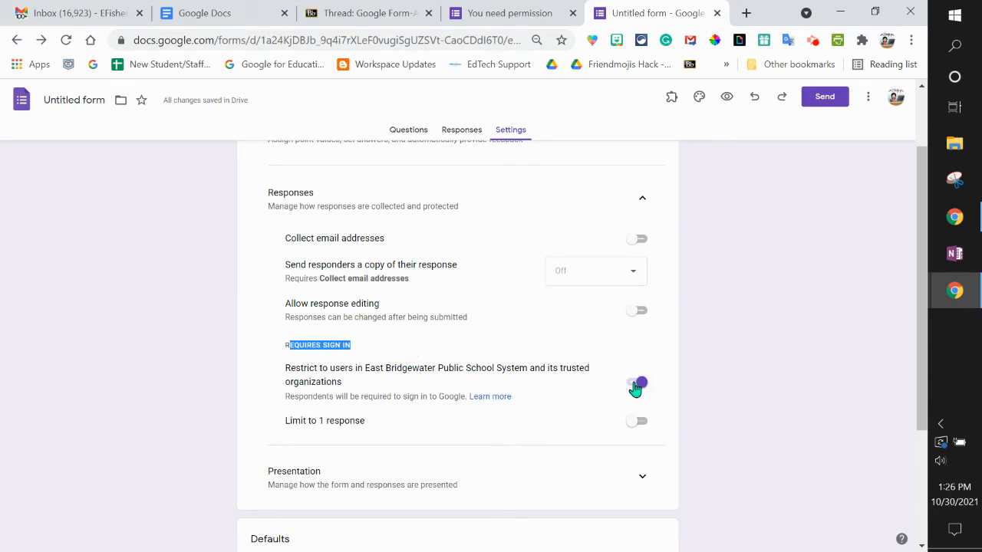
pyautogui.click(636, 382)
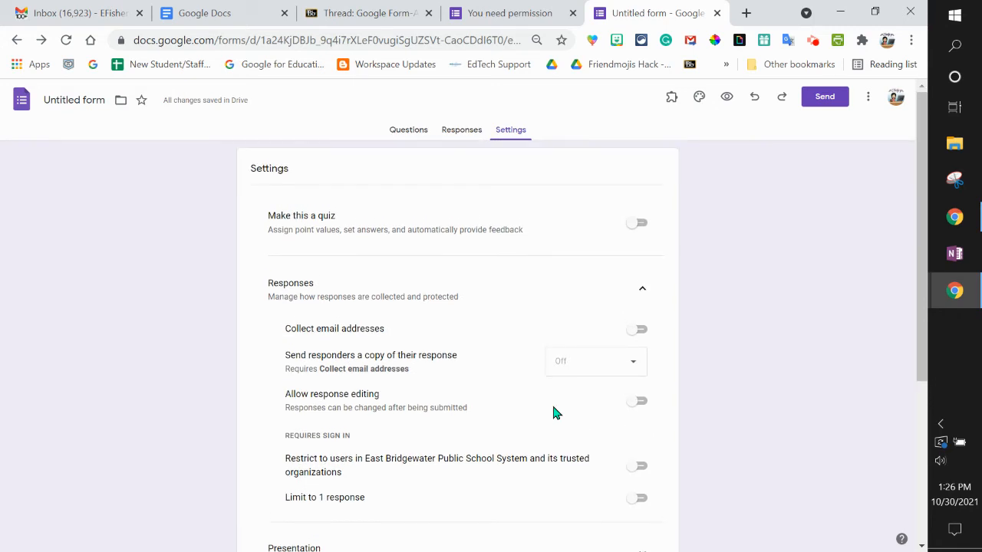
# Step: Expand Form defaults and Question defaults, revealing email collection off and questions required by default
pyautogui.scroll(-3)
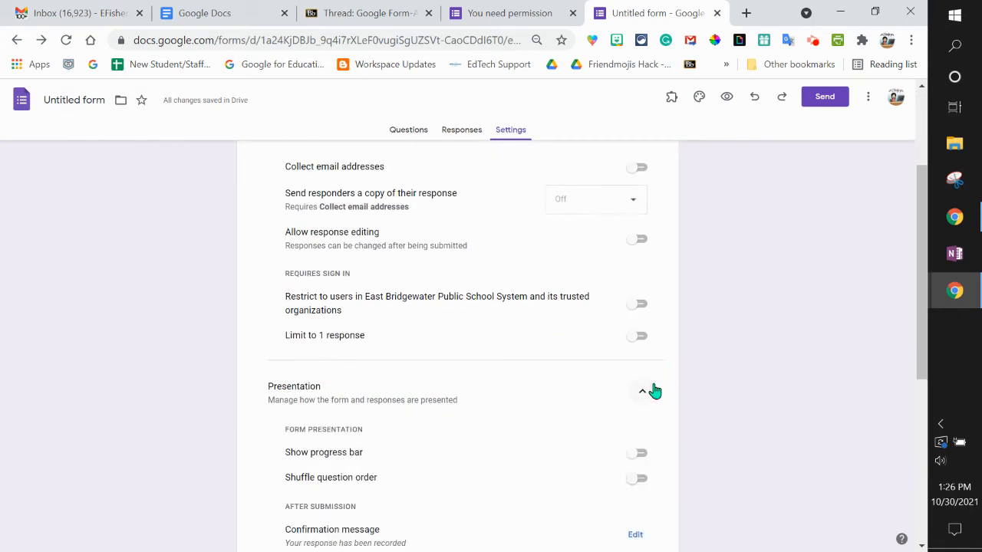
pyautogui.scroll(-3)
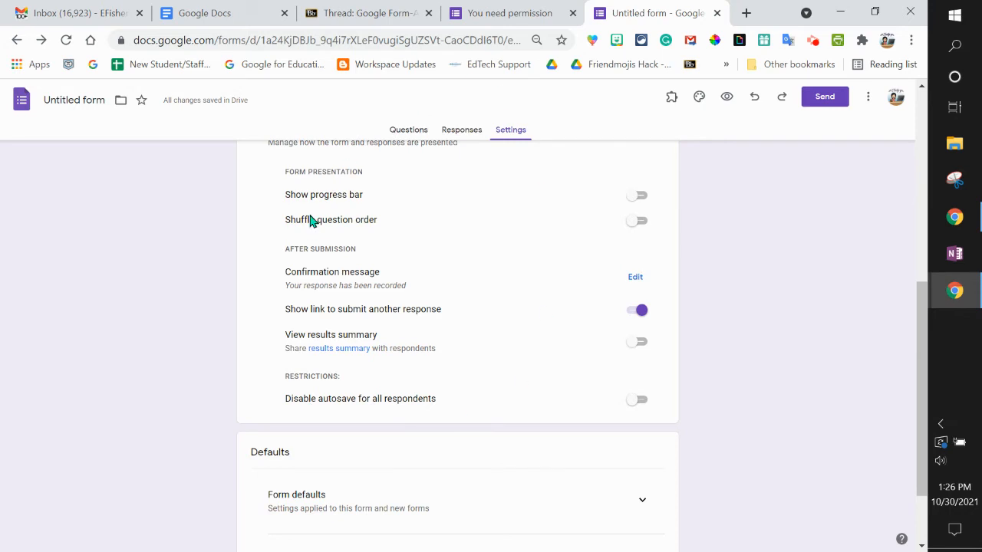
pyautogui.scroll(-3)
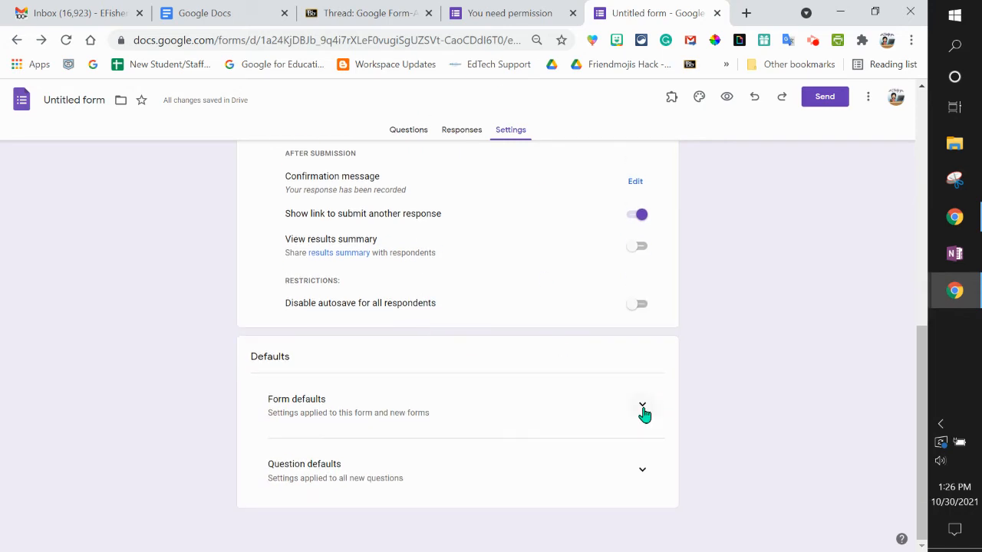
pyautogui.click(642, 404)
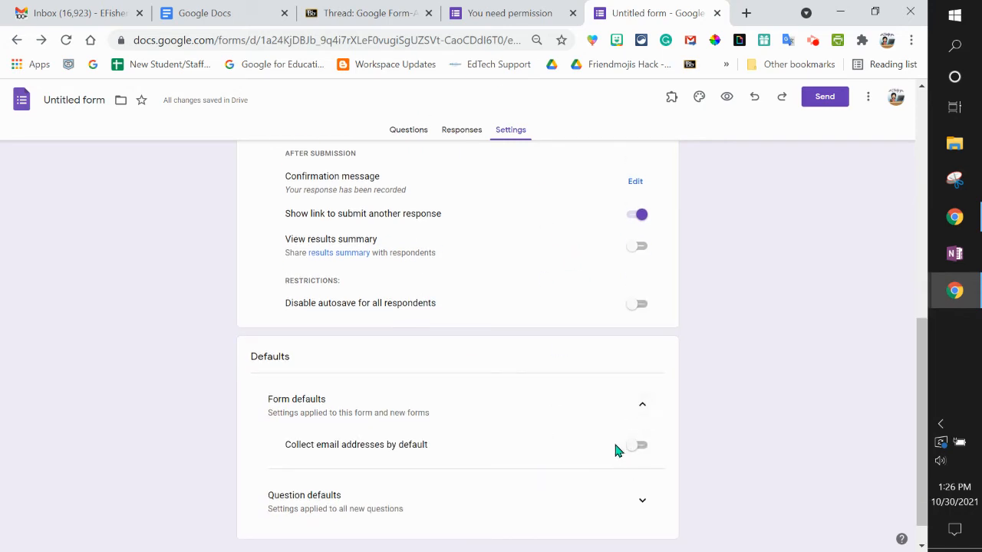
pyautogui.moveTo(587, 490)
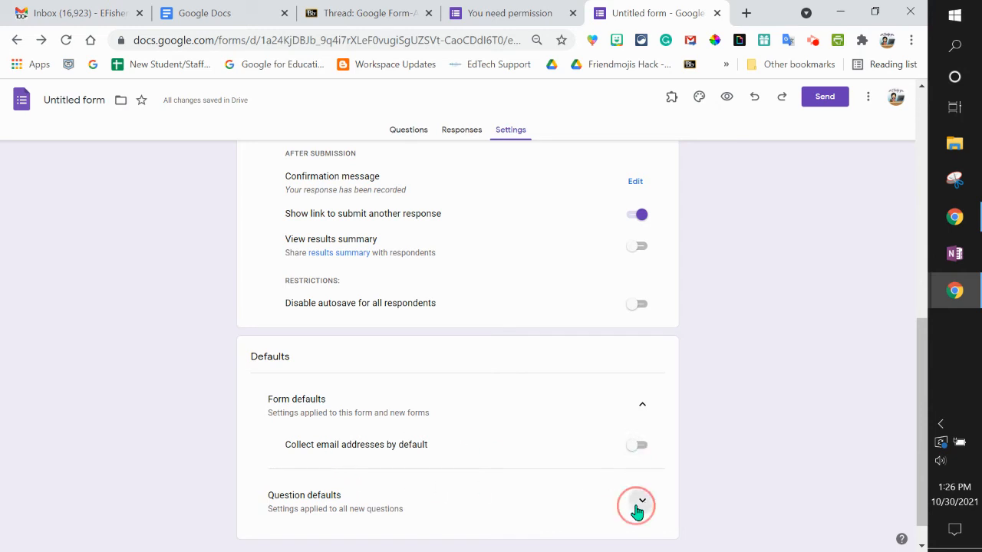
pyautogui.click(642, 502)
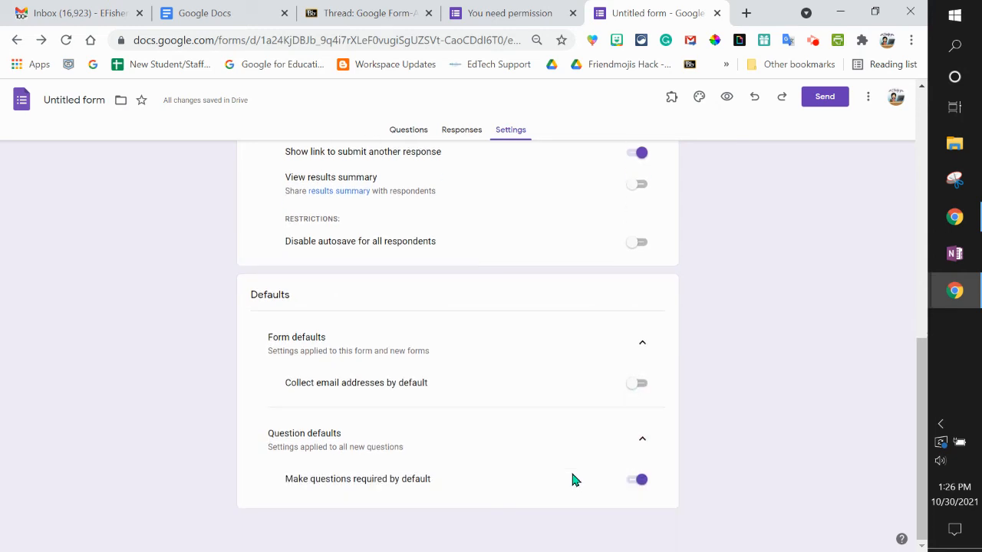
pyautogui.doubleClick(356, 479)
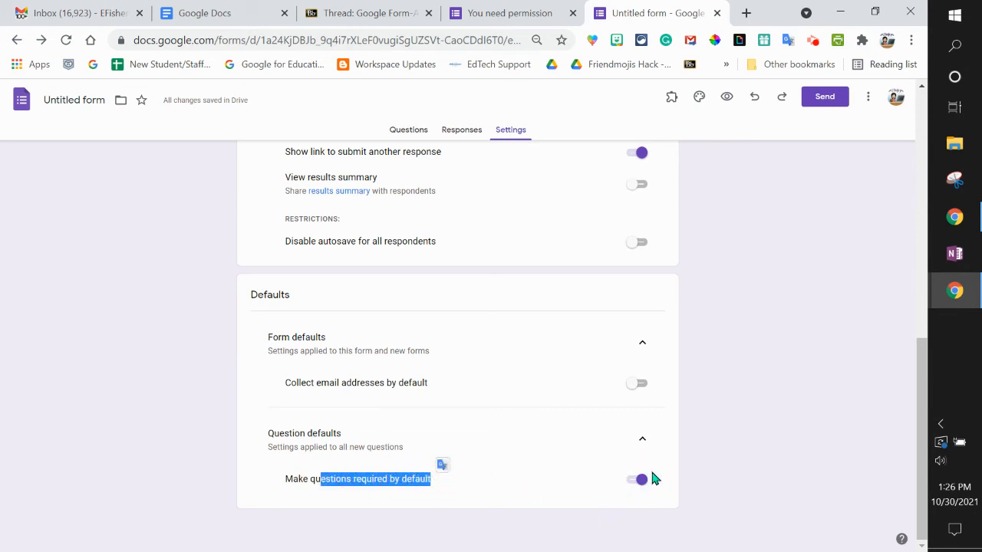
pyautogui.scroll(3)
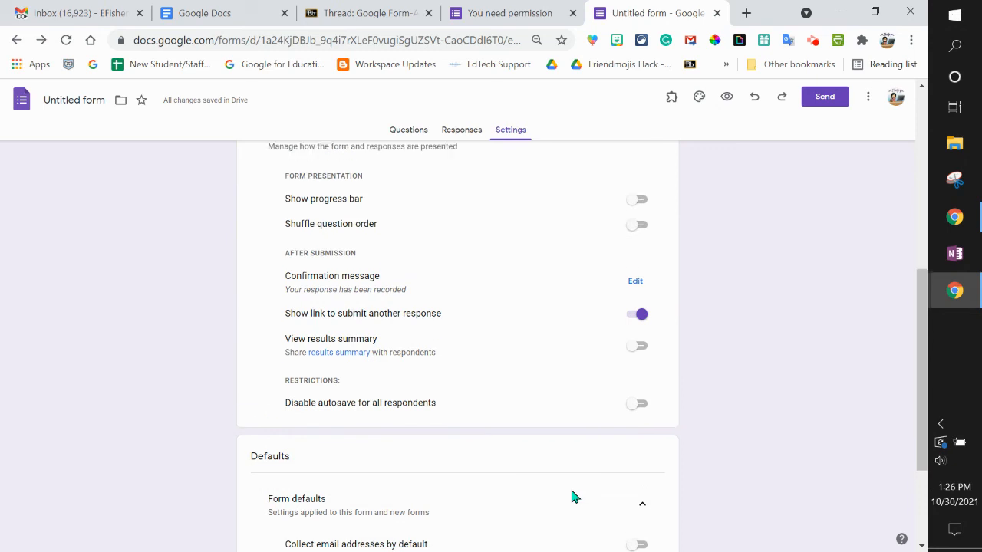
pyautogui.scroll(3)
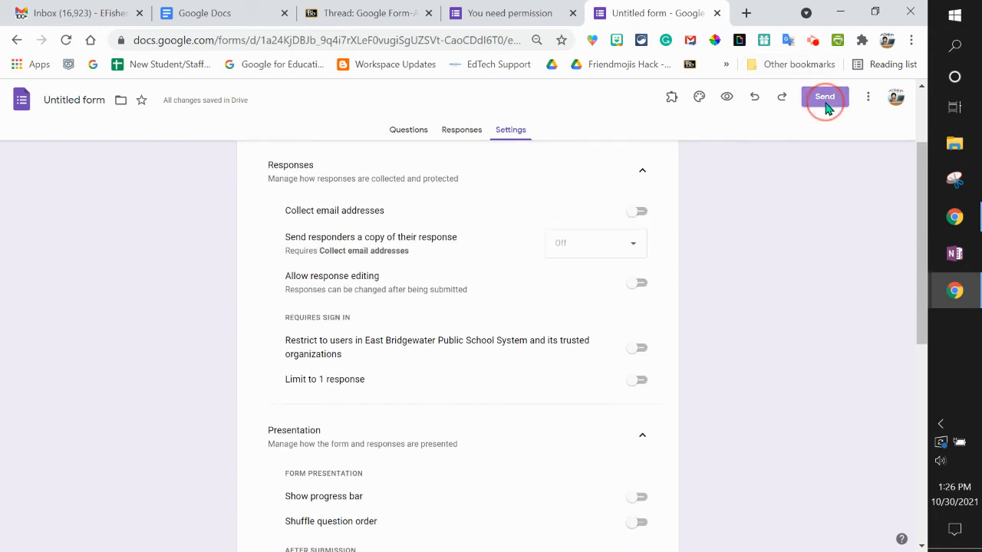
# Step: Reopen the Send dialog's link view and shorten the share link to a forms.gle address
pyautogui.click(824, 97)
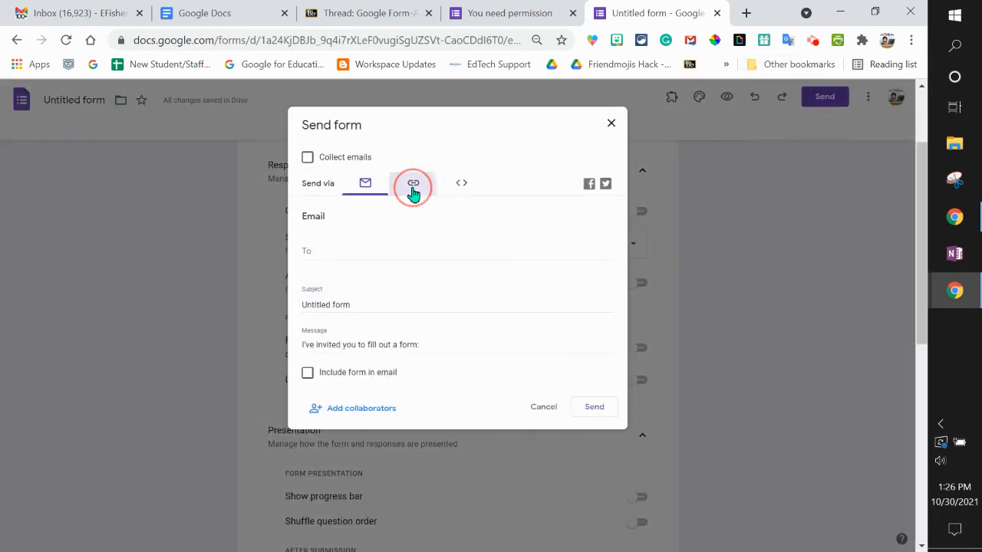
pyautogui.click(412, 183)
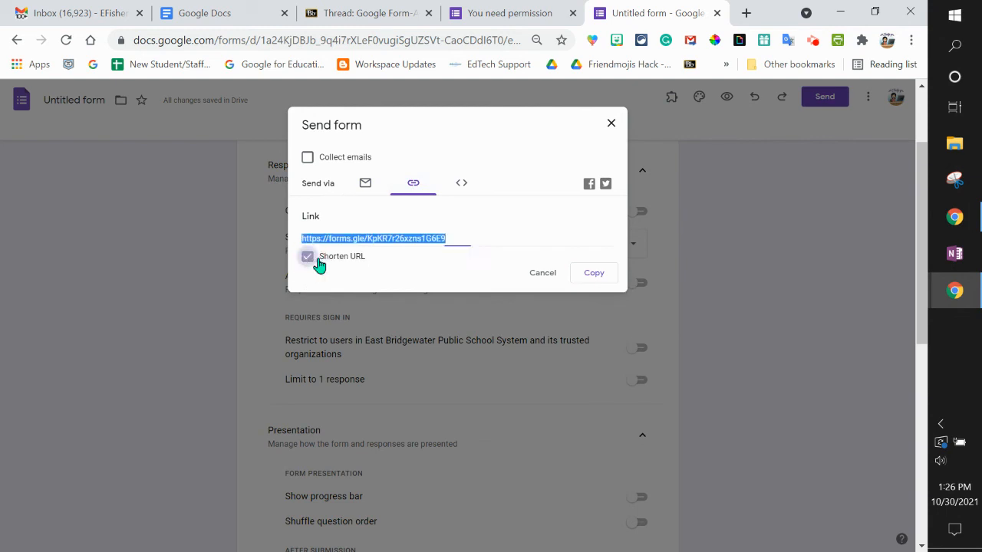
pyautogui.click(594, 273)
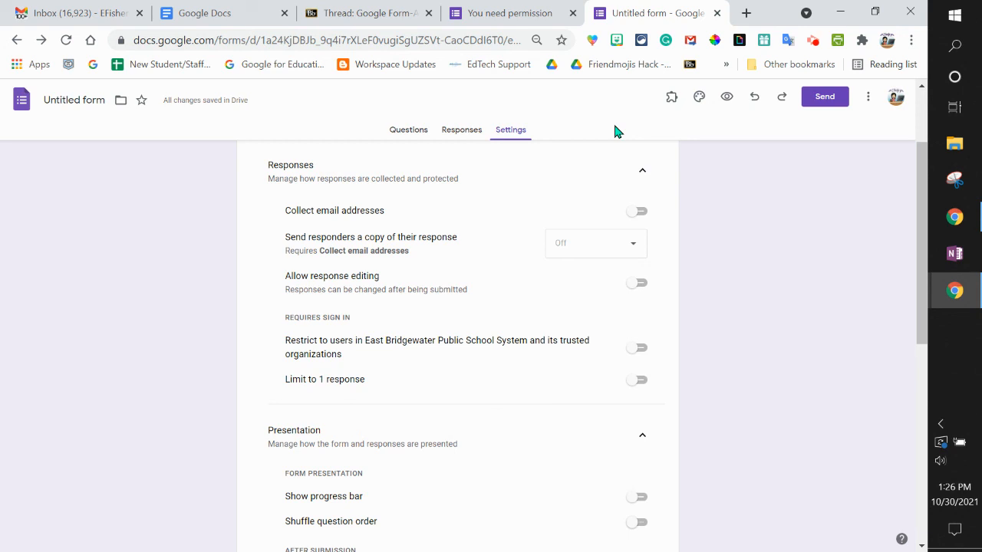
pyautogui.scroll(3)
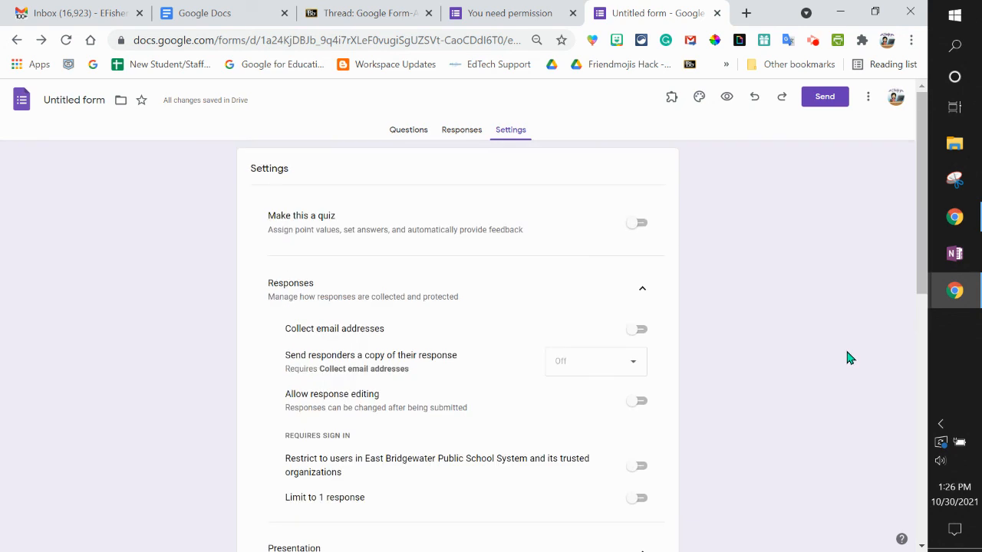